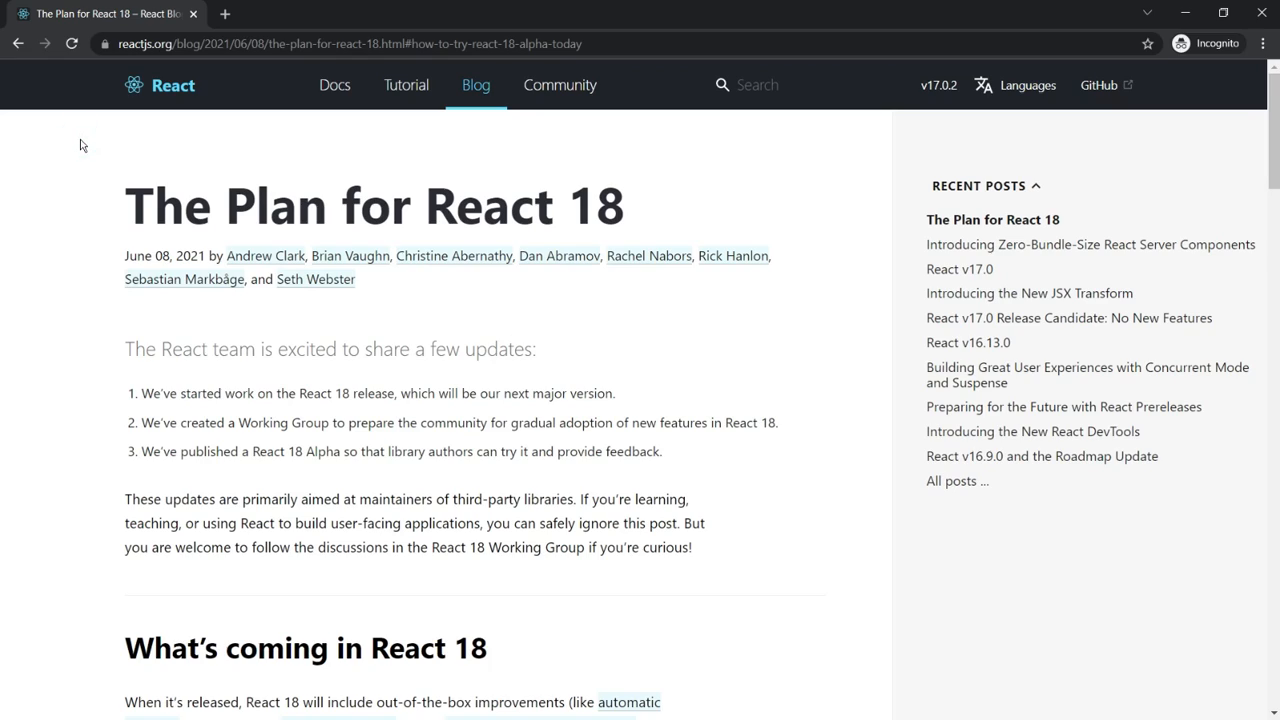
pyautogui.moveTo(118, 256)
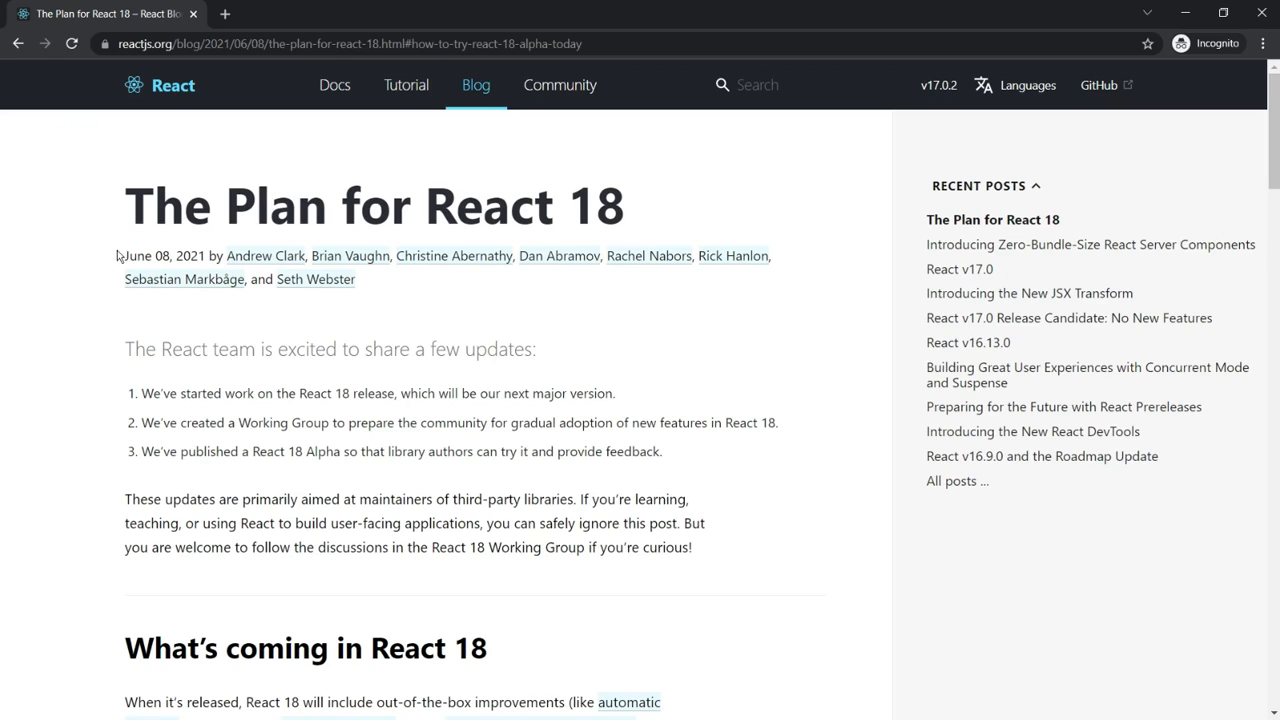
# Highlight the June 08, 2021 date and the React 18 Alpha bullet, then move on.
pyautogui.doubleClick(163, 256)
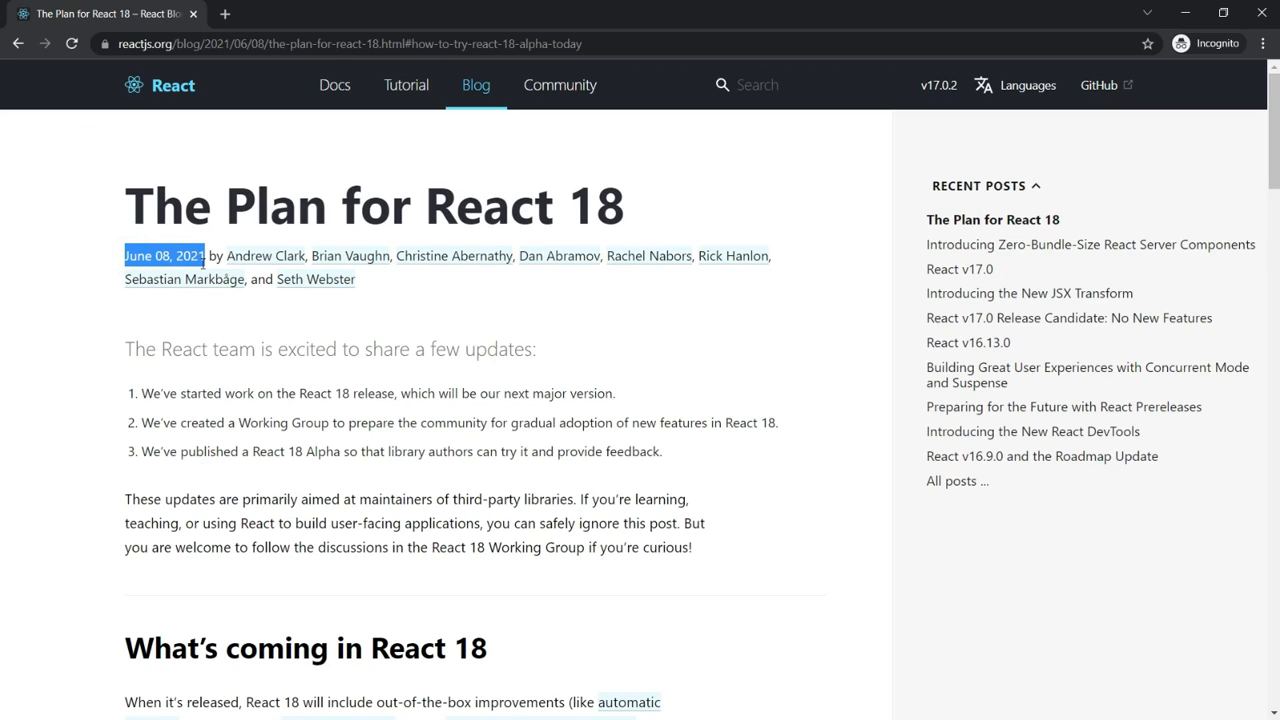
pyautogui.moveTo(64, 155)
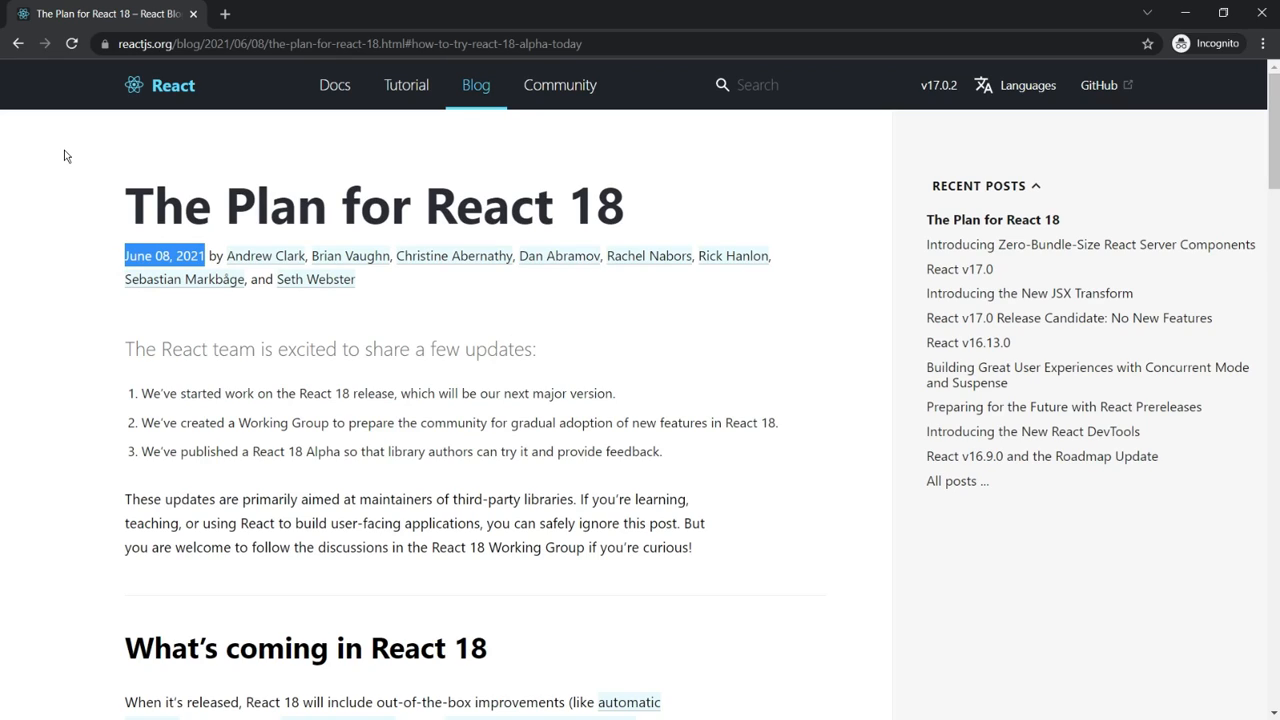
pyautogui.doubleClick(158, 451)
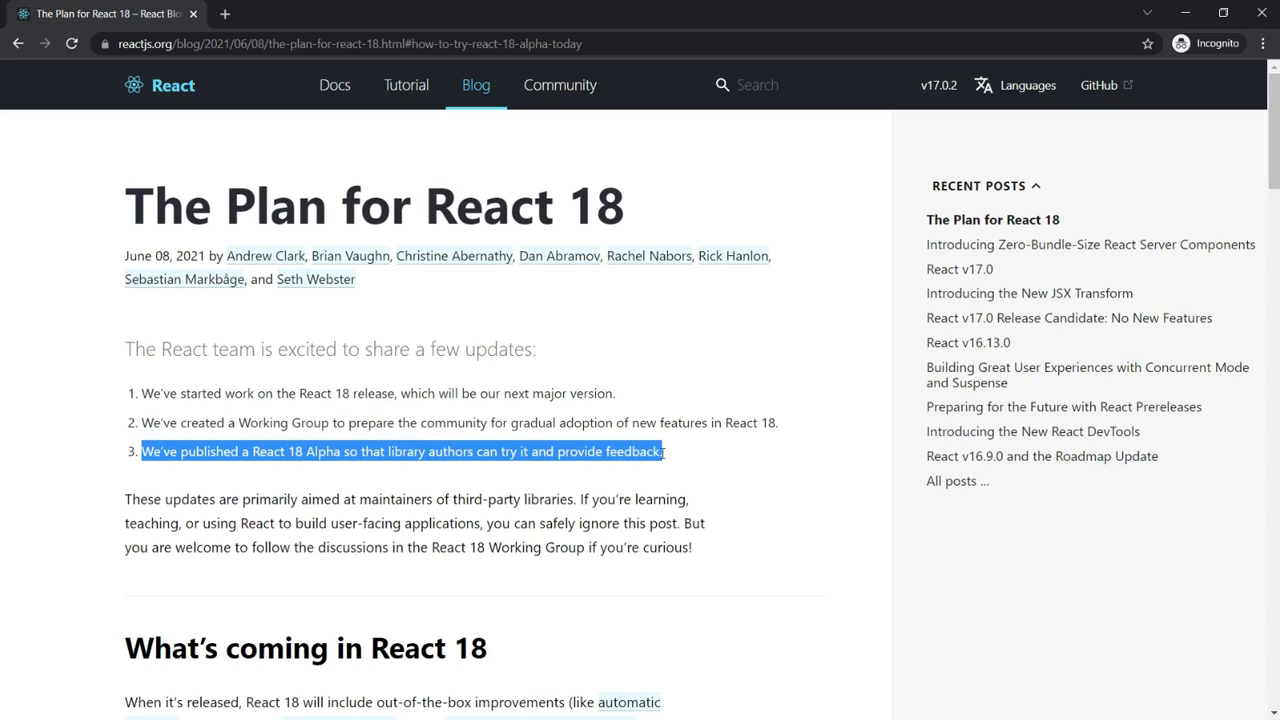
pyautogui.moveTo(797, 273)
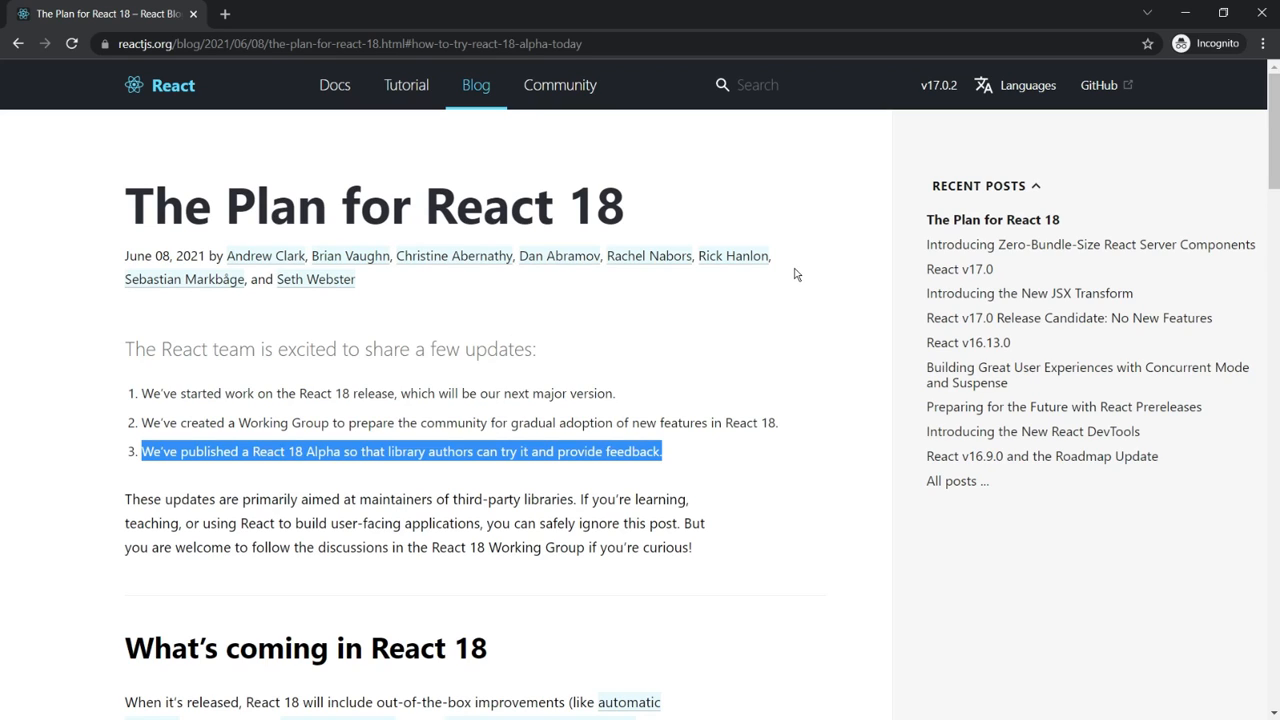
pyautogui.click(938, 84)
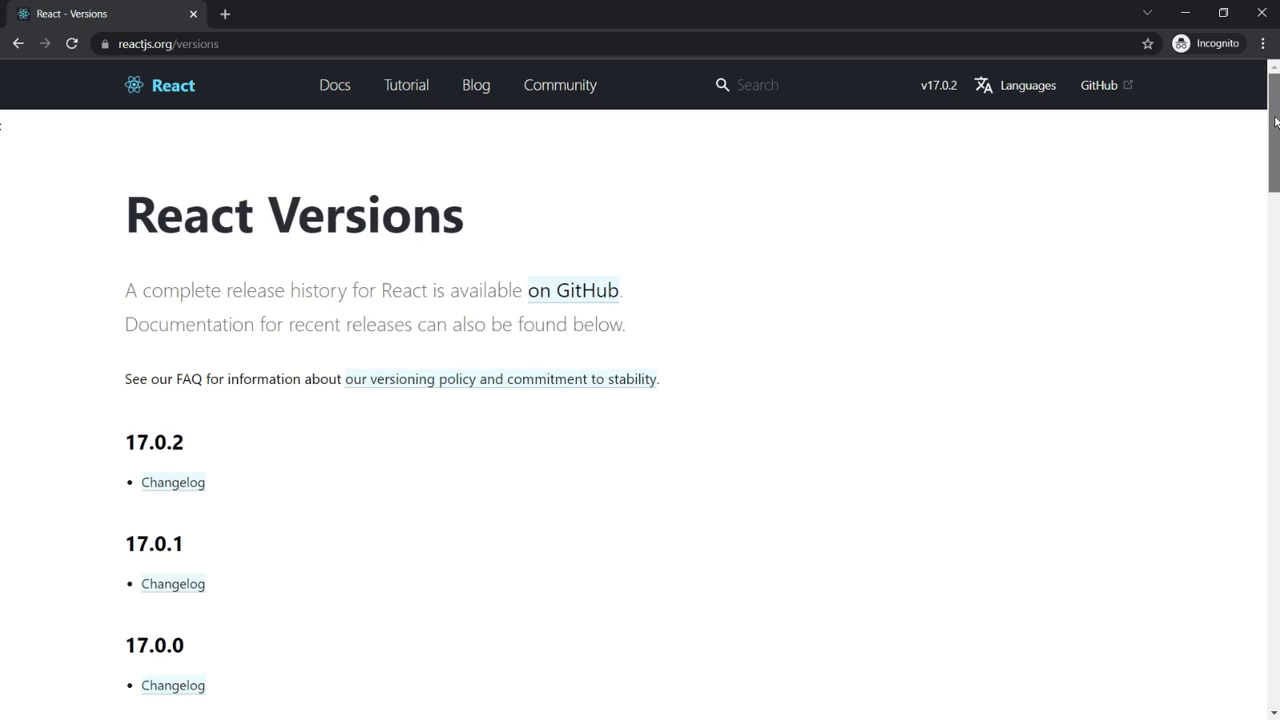
# Scroll the React Versions page past 17.x down to the 16.x releases.
pyautogui.scroll(-3)
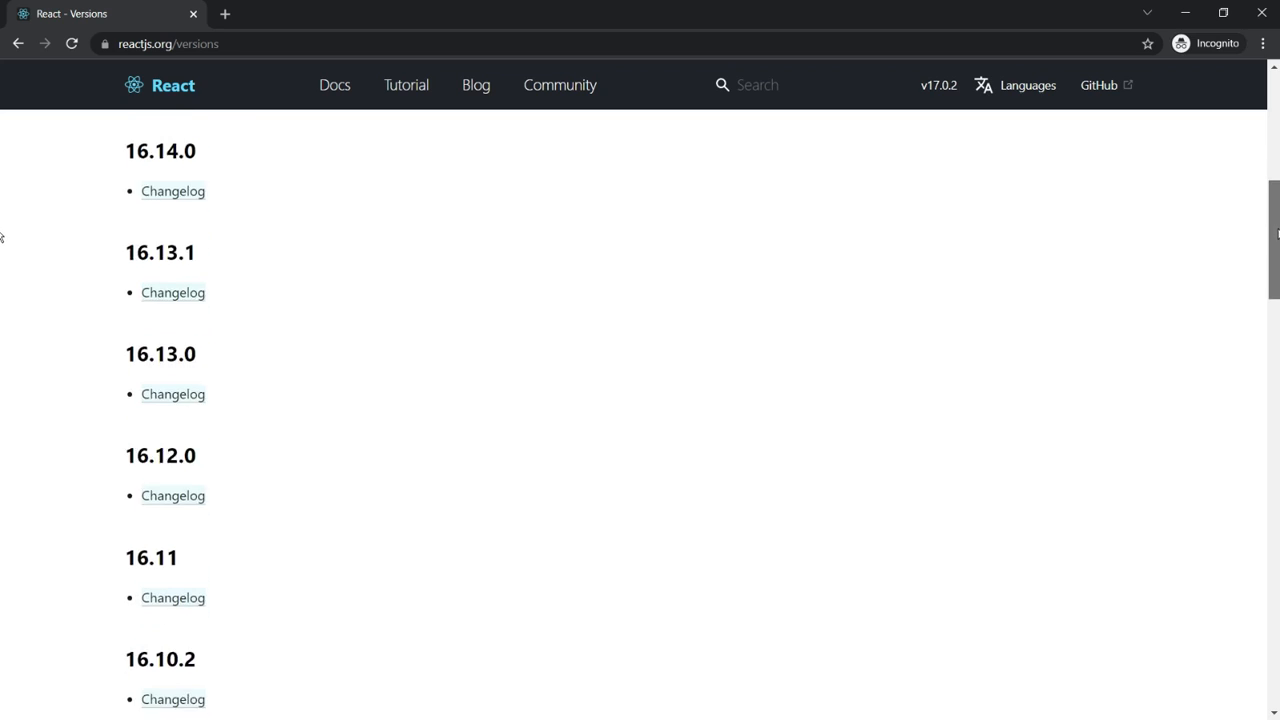
pyautogui.scroll(-3)
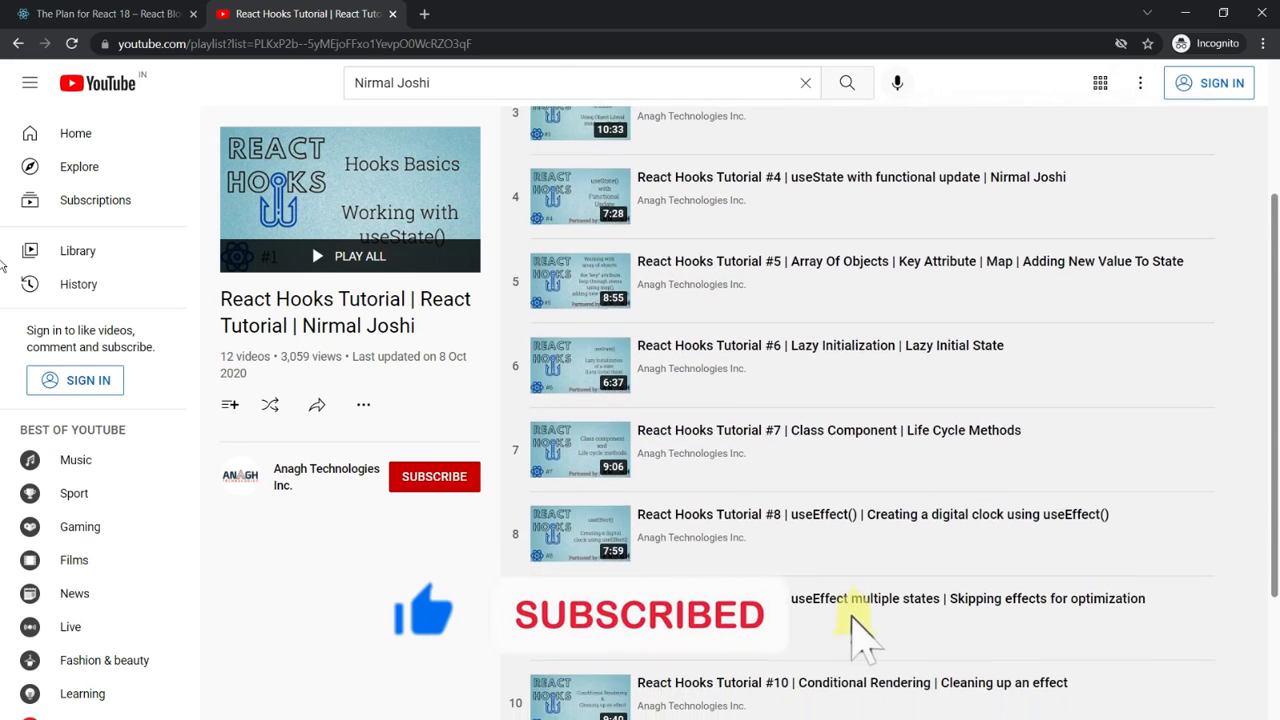
# Scroll through the videos in the React Hooks Tutorial playlist.
pyautogui.scroll(-3)
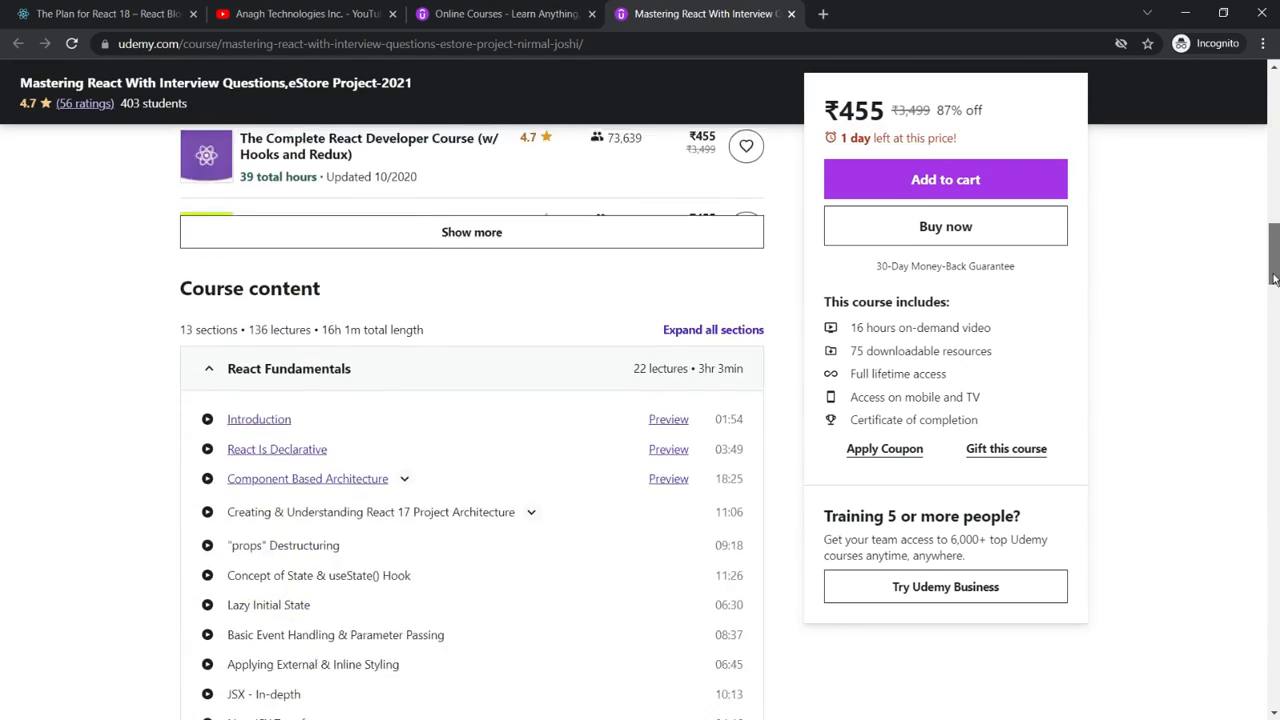
# Scroll the Udemy course page down to the Course content section list.
pyautogui.scroll(-3)
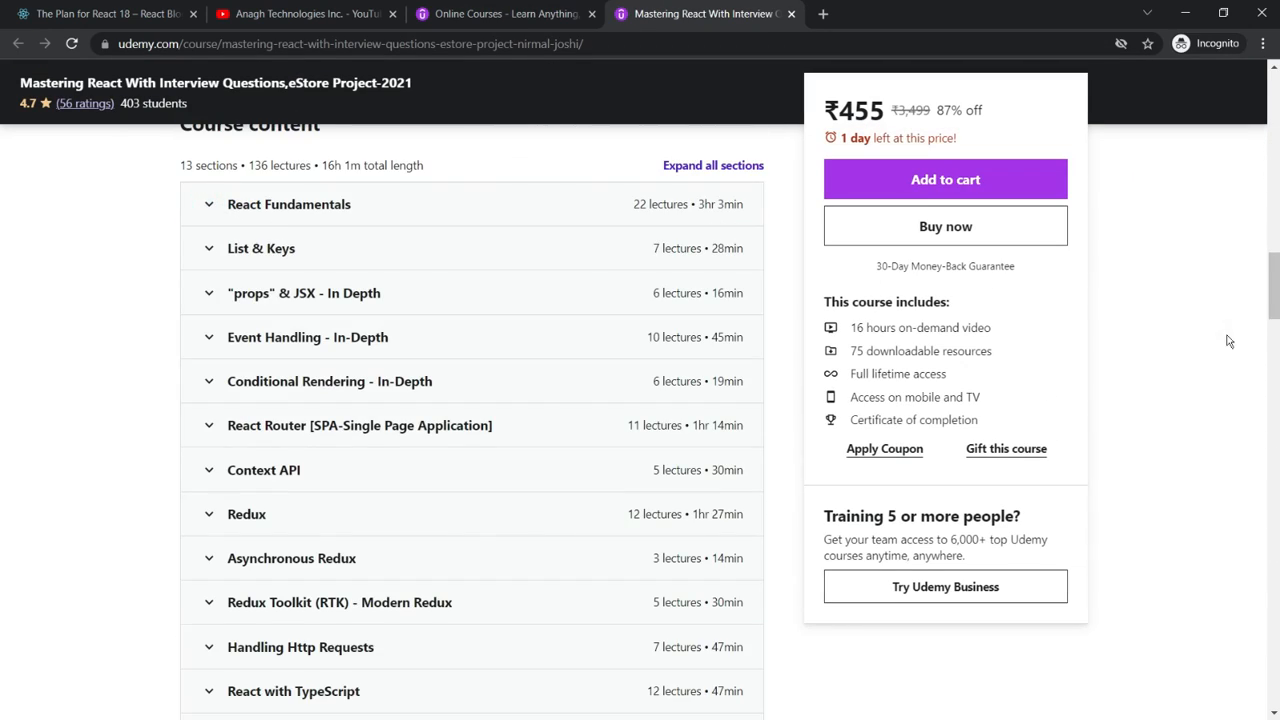